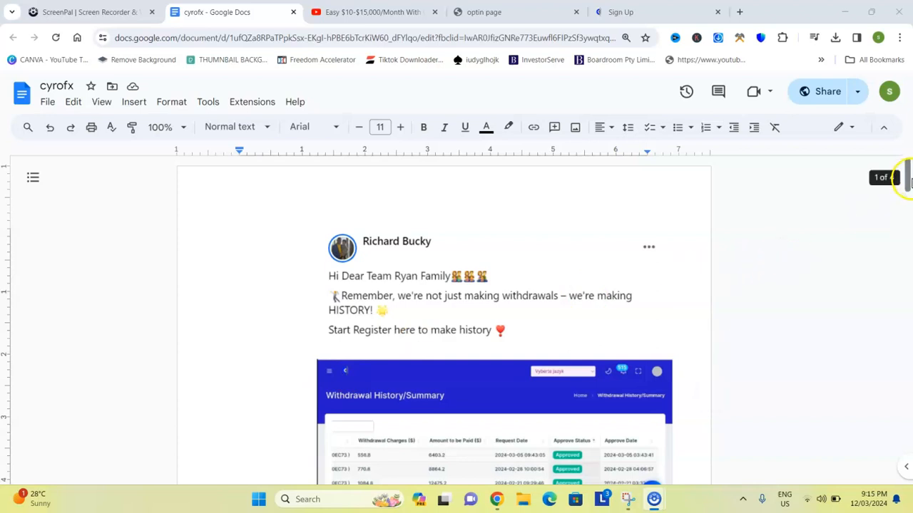
Step: Scroll the cyrofx doc past the first withdrawal table to the CyroFX approval email
scroll(down, 3)
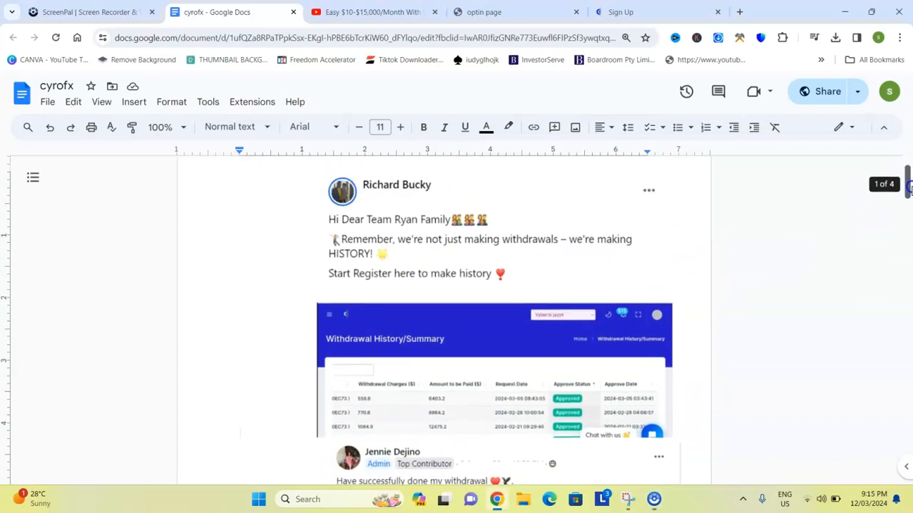
scroll(down, 3)
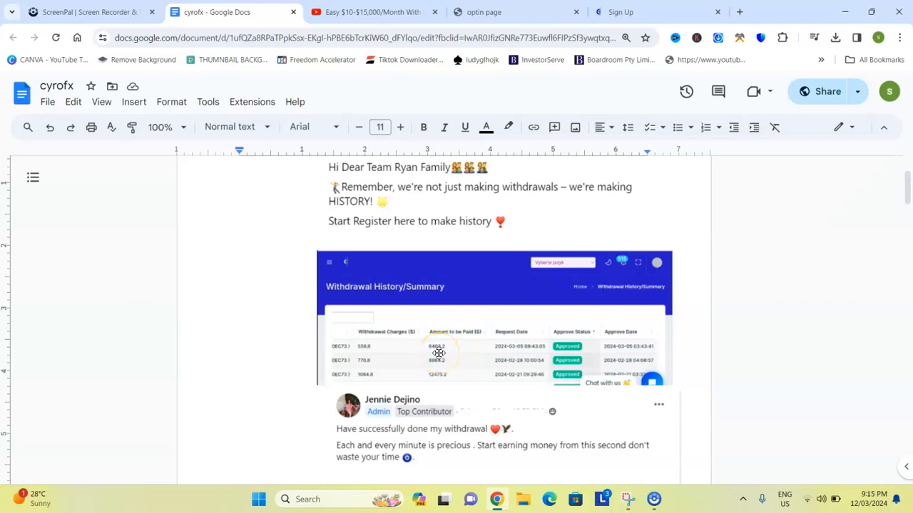
mouse_move(442, 363)
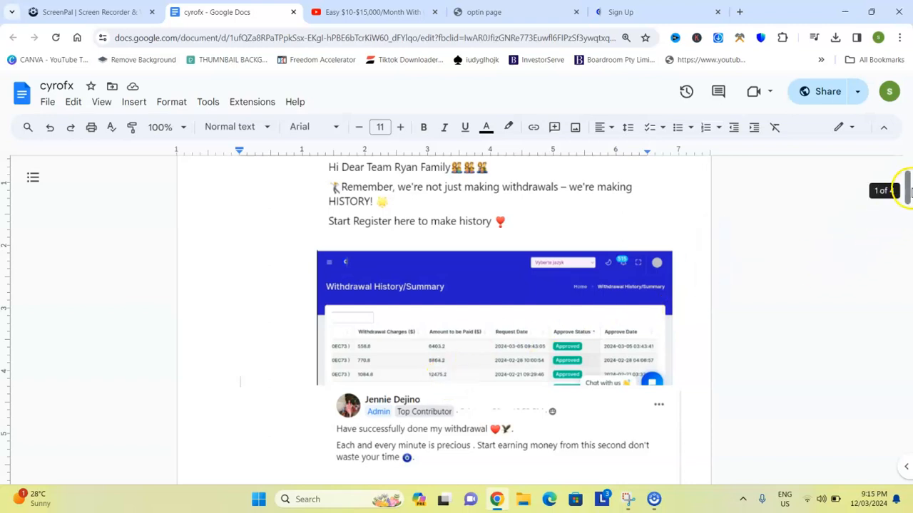
scroll(down, 3)
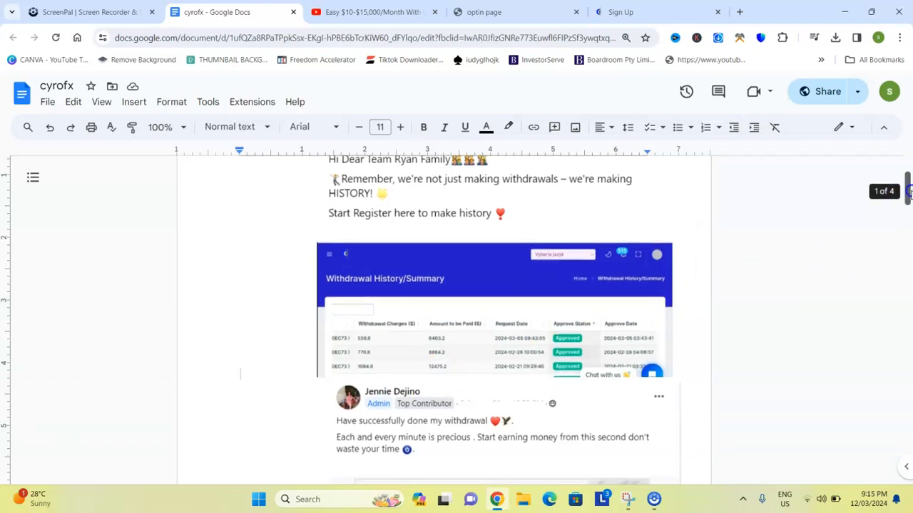
scroll(down, 3)
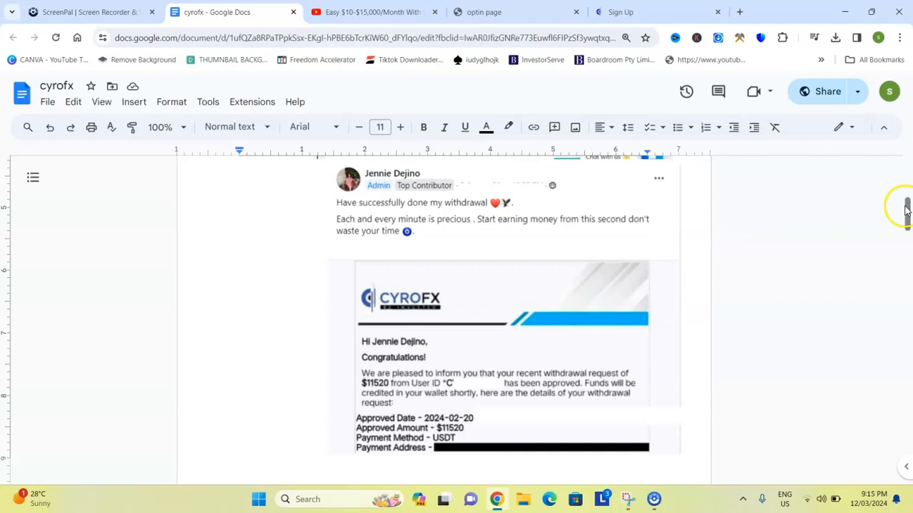
scroll(down, 3)
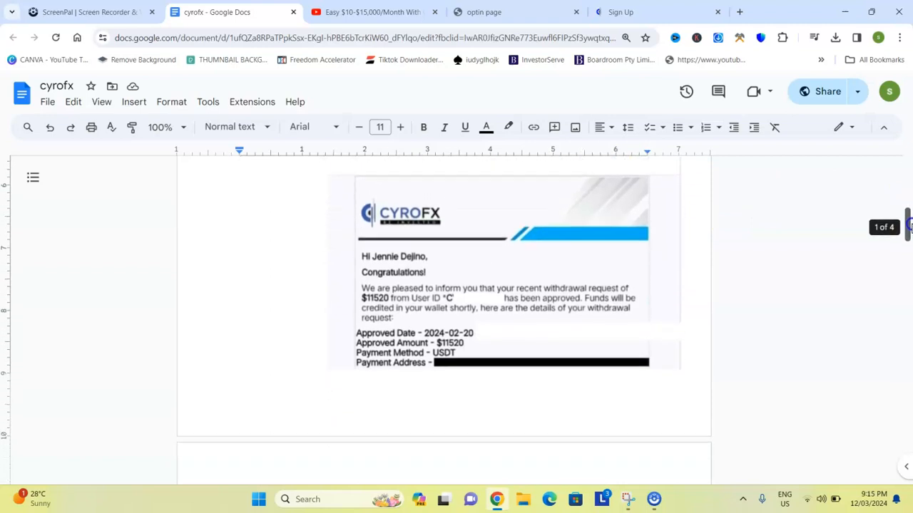
scroll(down, 3)
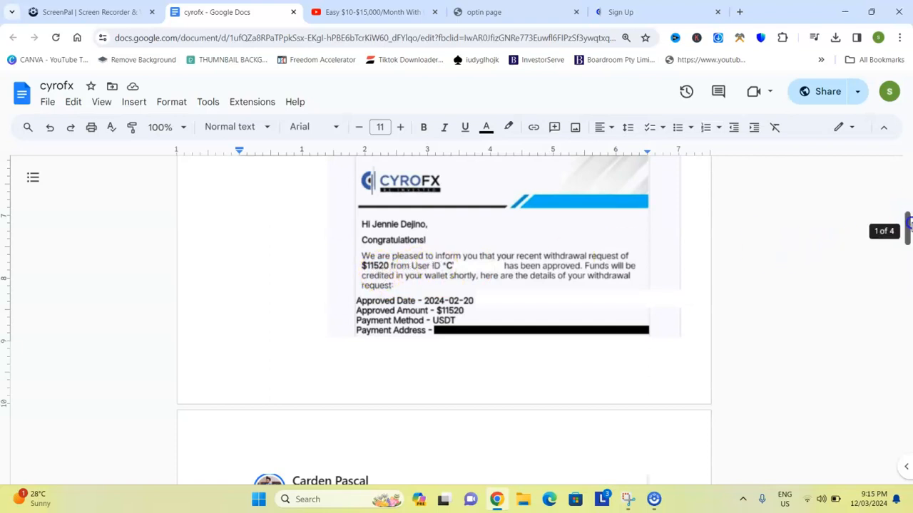
Step: Scroll through pages 2 and 3, past the $11040 post to the approval-email collage
scroll(down, 3)
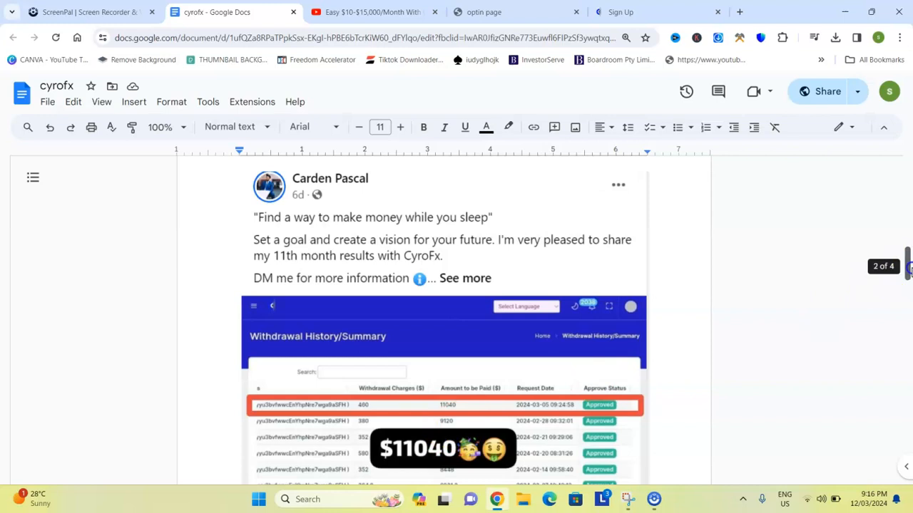
scroll(down, 3)
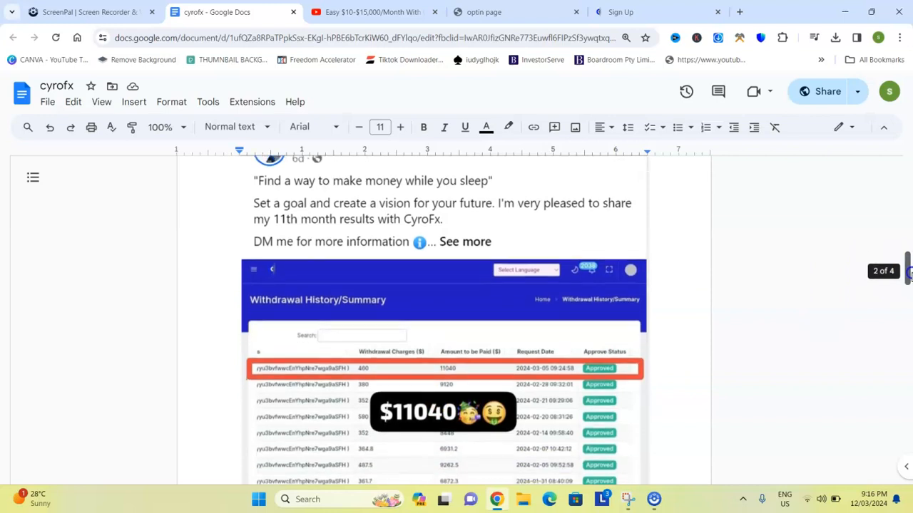
scroll(down, 3)
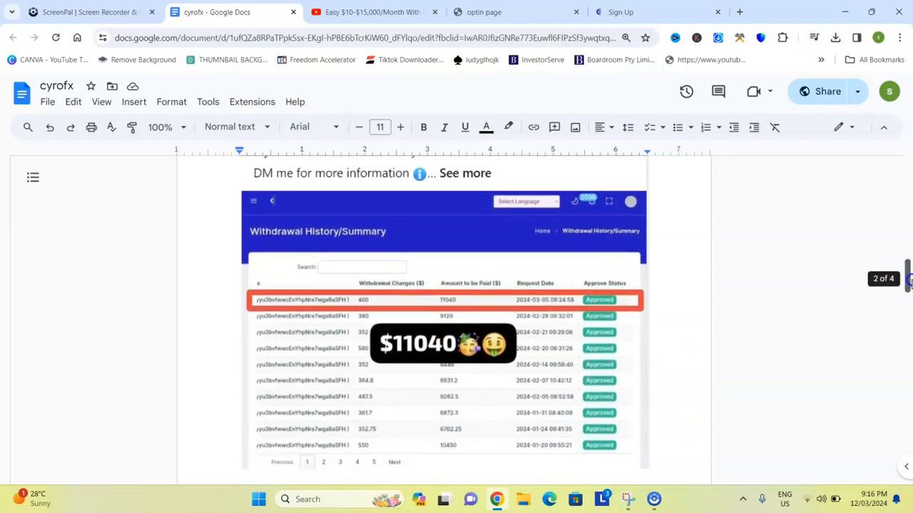
scroll(down, 3)
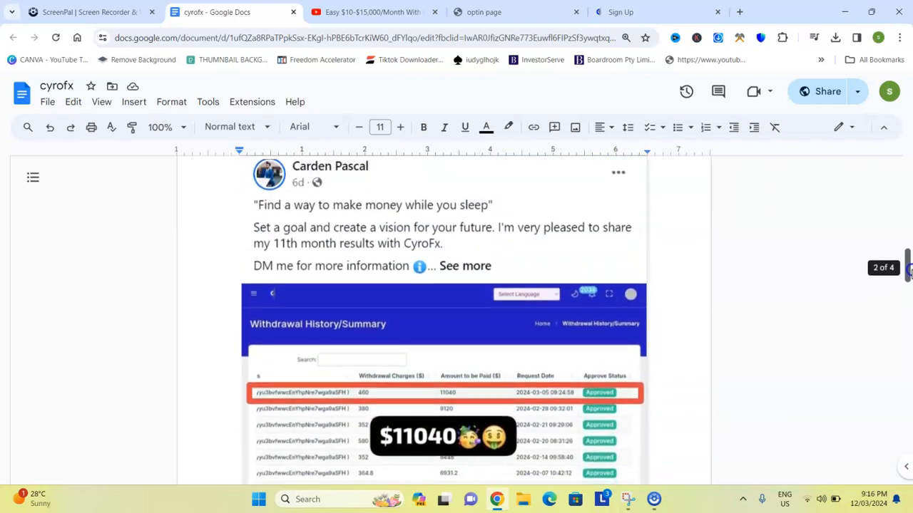
scroll(down, 3)
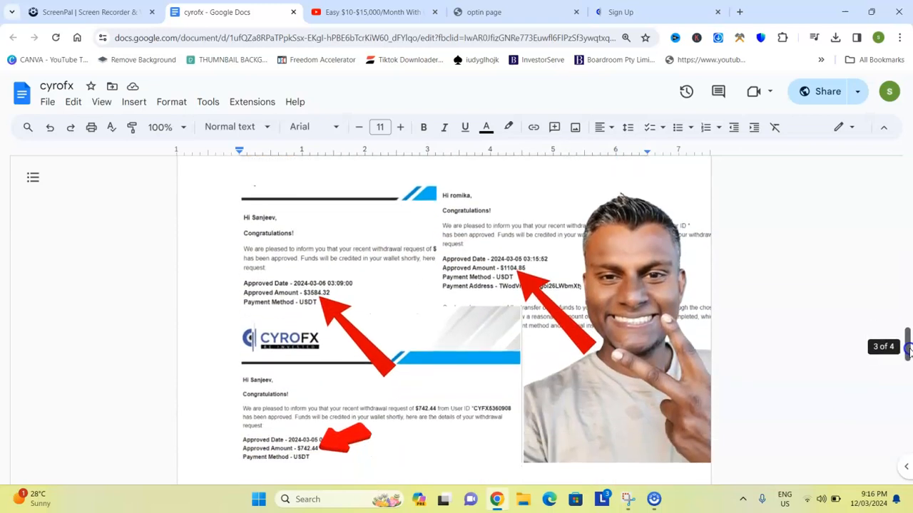
scroll(down, 3)
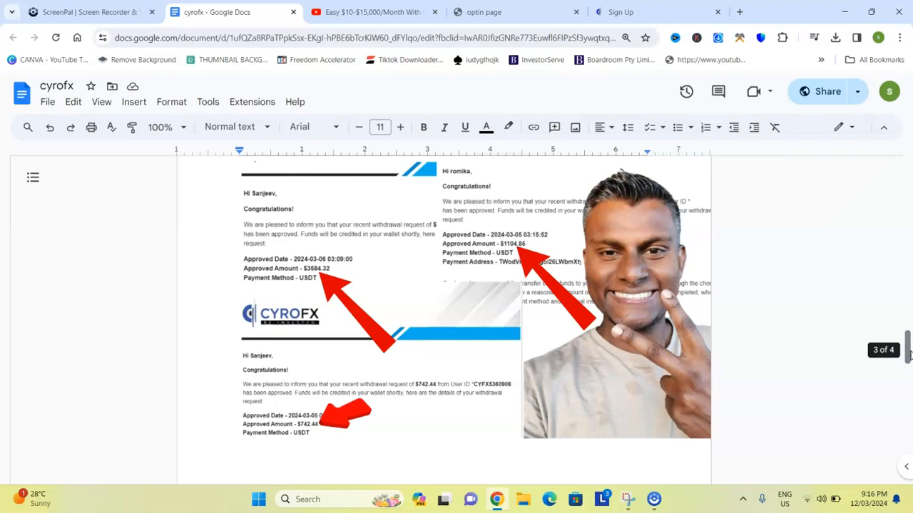
mouse_move(415, 275)
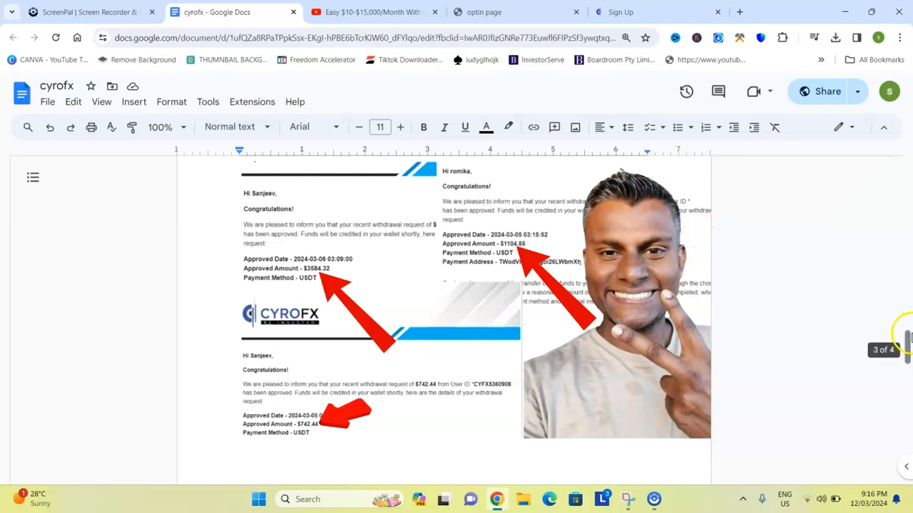
scroll(down, 3)
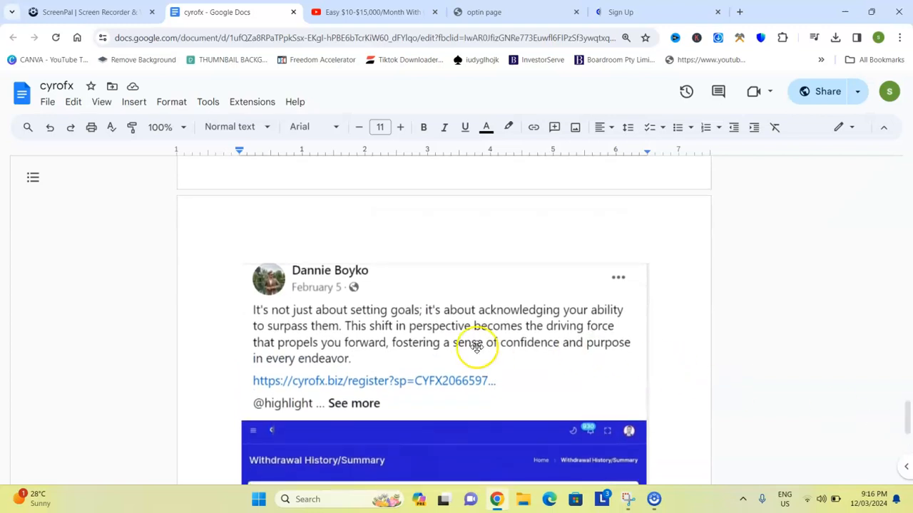
mouse_move(349, 319)
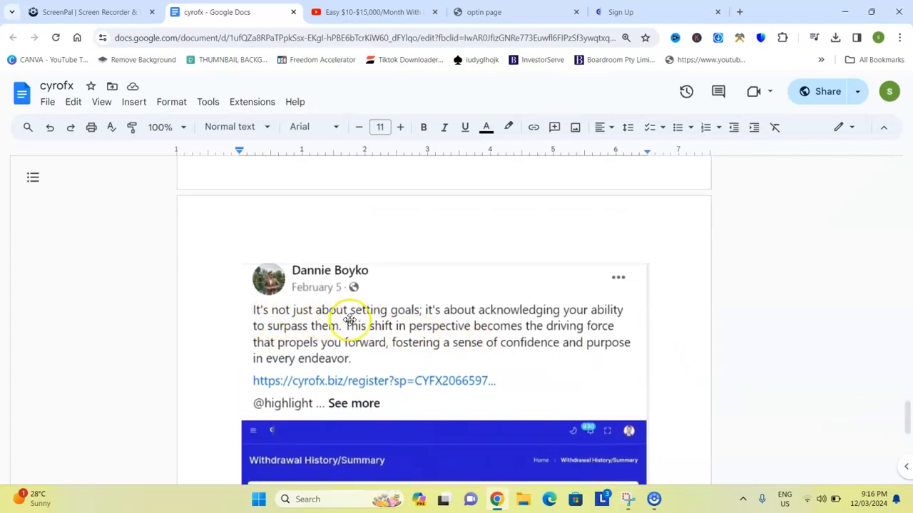
mouse_move(538, 321)
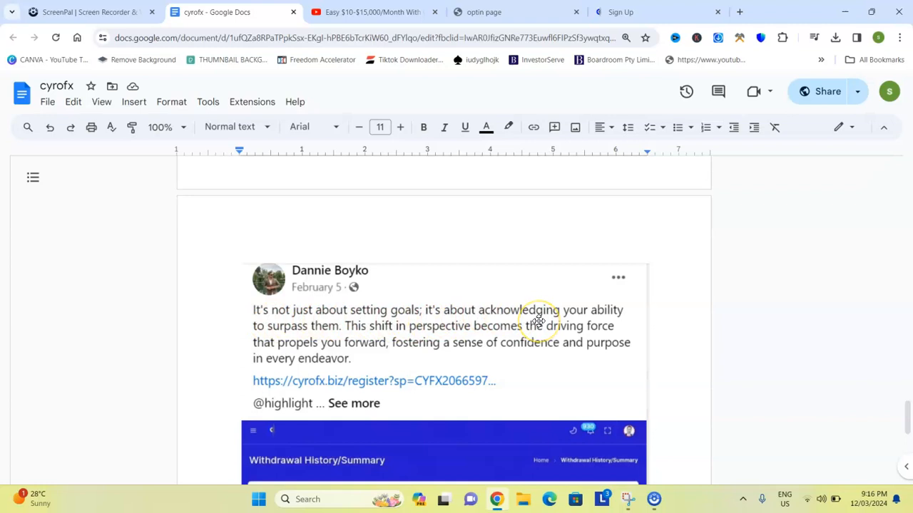
mouse_move(708, 322)
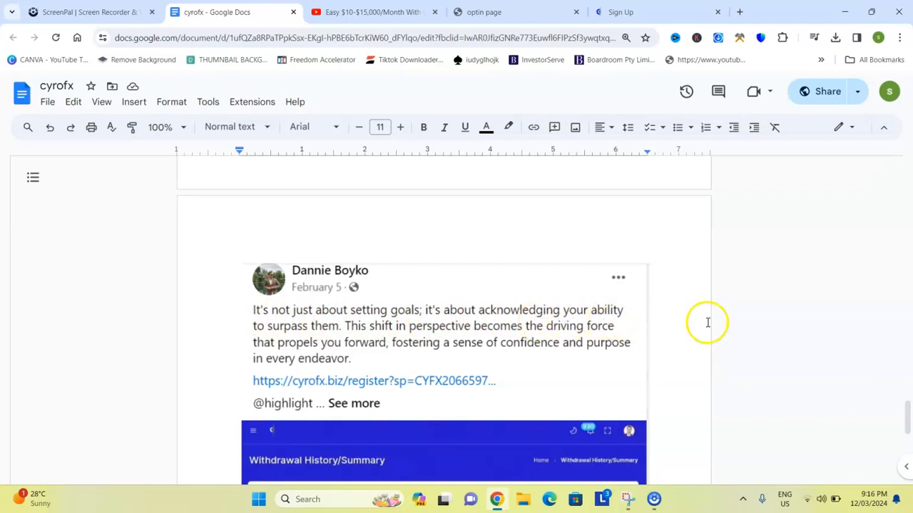
Step: Read page 4's register-link post and withdrawal table, then switch to the YouTube tab
scroll(down, 3)
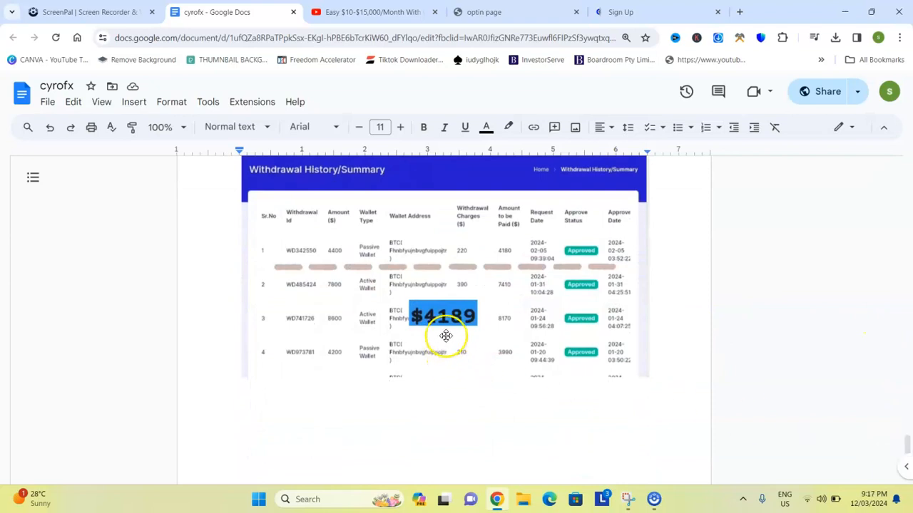
mouse_move(340, 285)
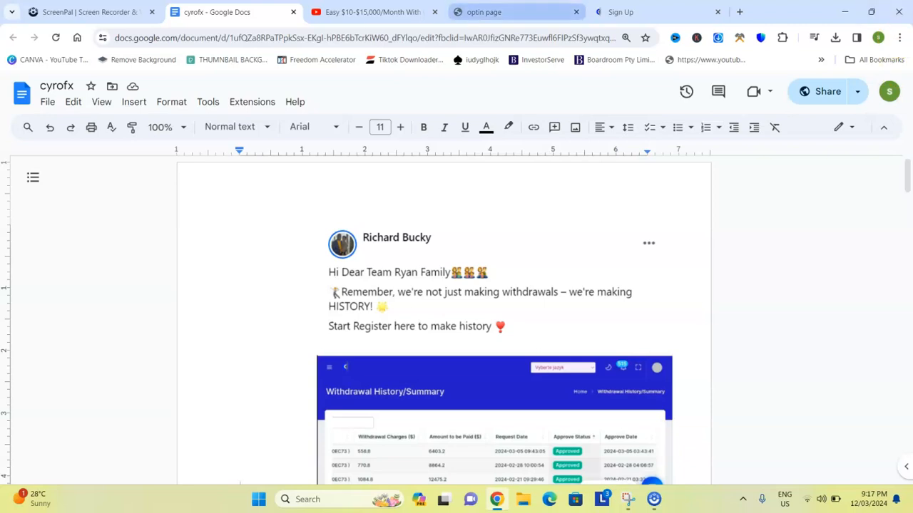
click(371, 12)
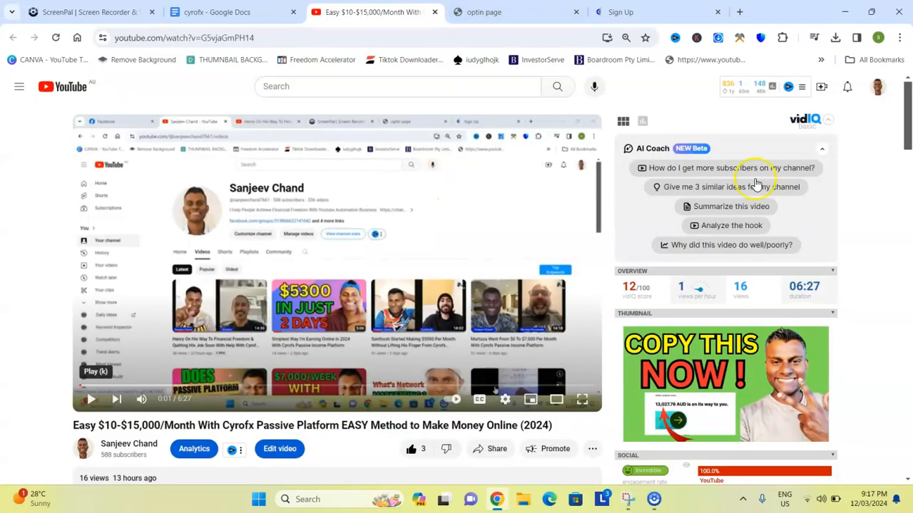
Step: Follow the chandsonlineprofits.com opt-in link after 'Connect here' in the description
scroll(down, 3)
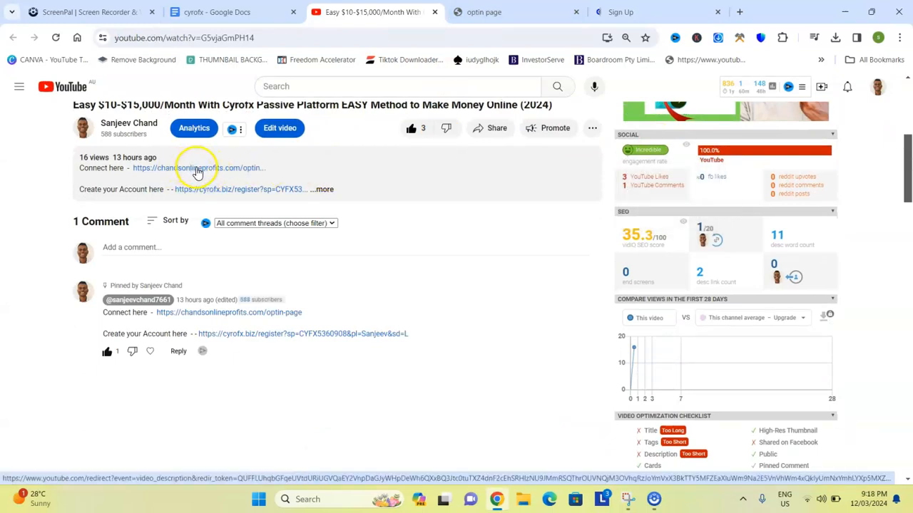
click(484, 12)
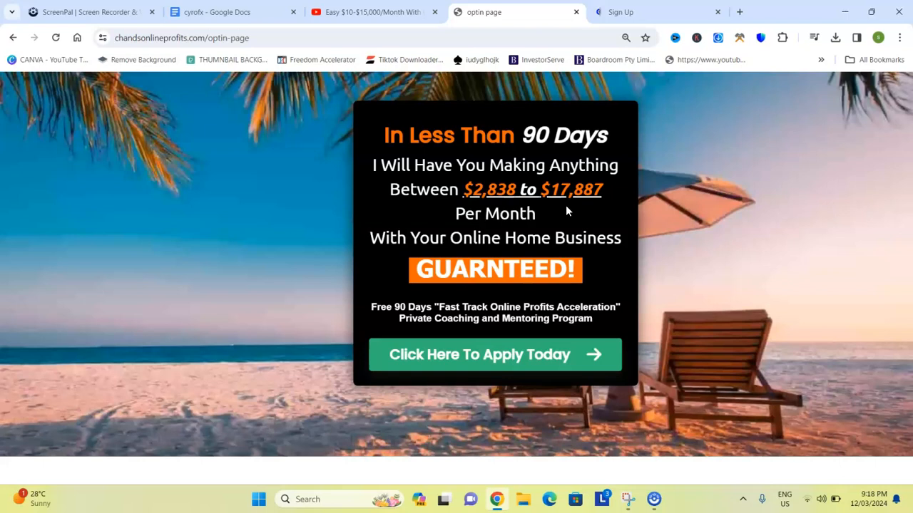
mouse_move(430, 360)
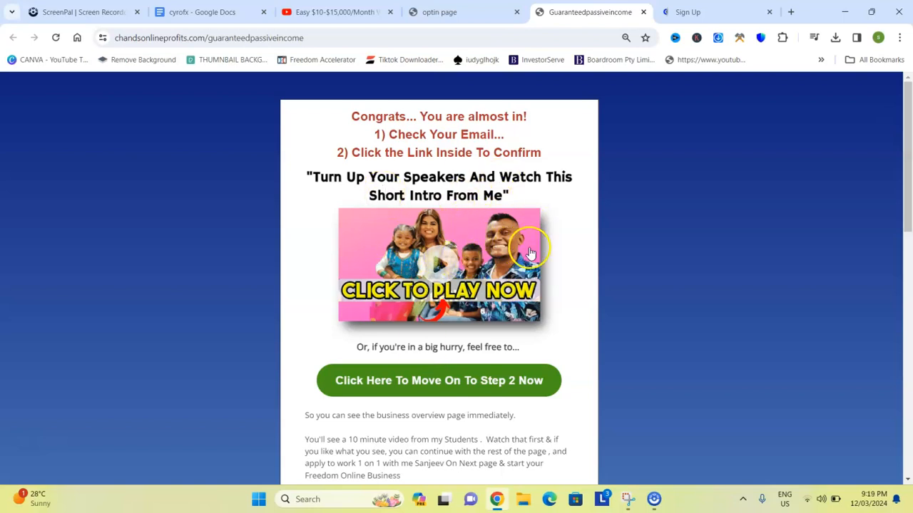
scroll(down, 3)
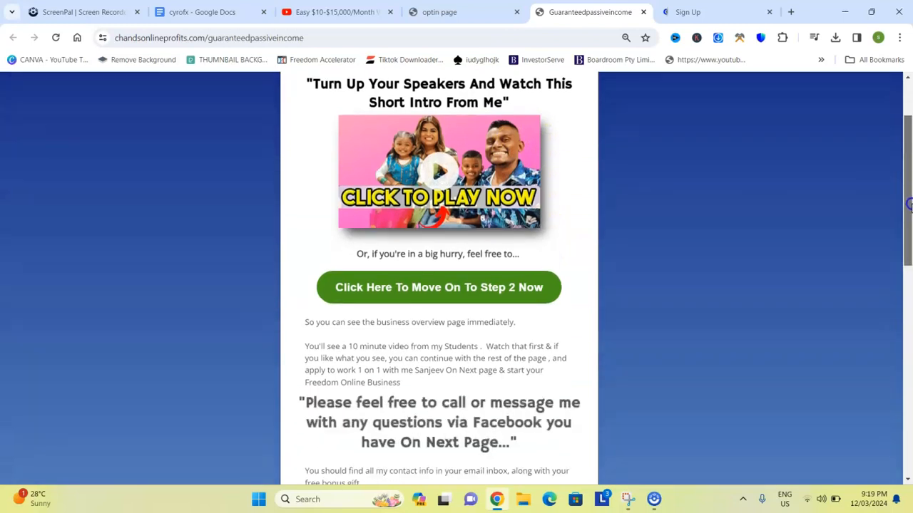
scroll(down, 3)
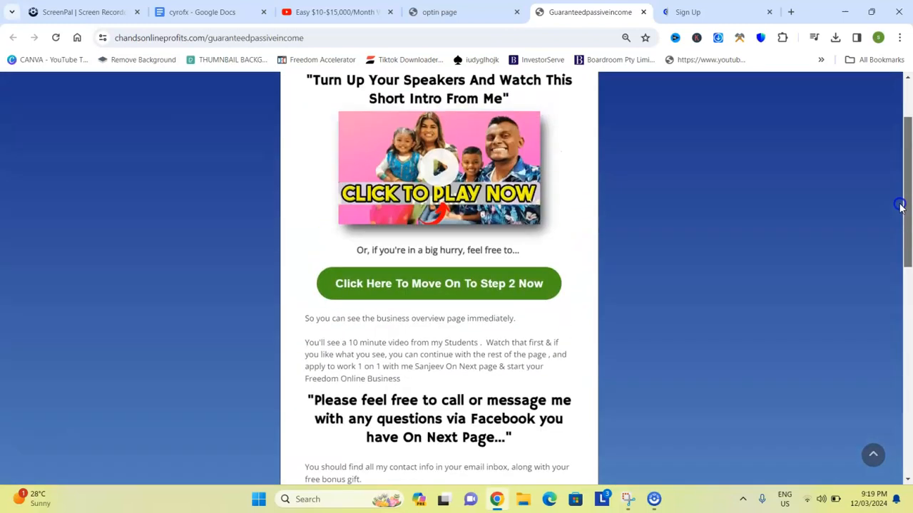
scroll(down, 3)
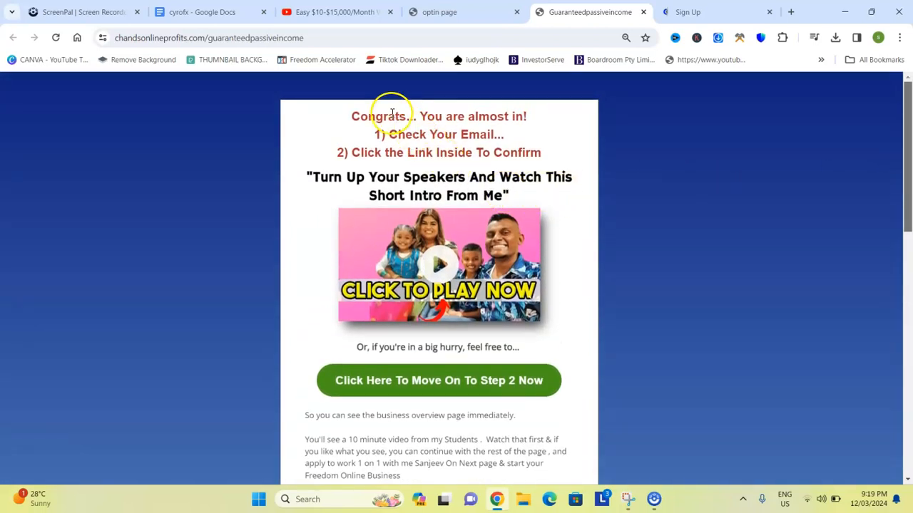
drag(395, 115, 495, 139)
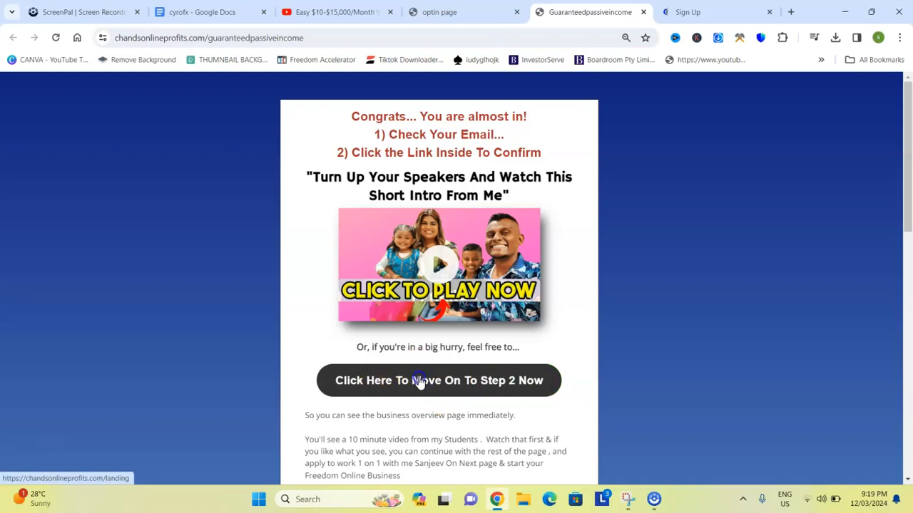
Step: Open Step 2 and read the 90-day coaching offer, testimonials and 'What is the Catch?'
click(437, 380)
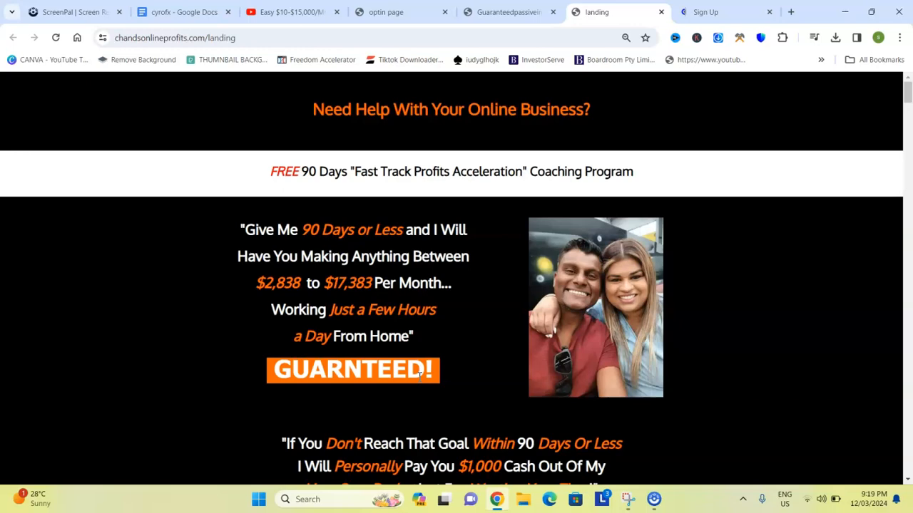
scroll(down, 3)
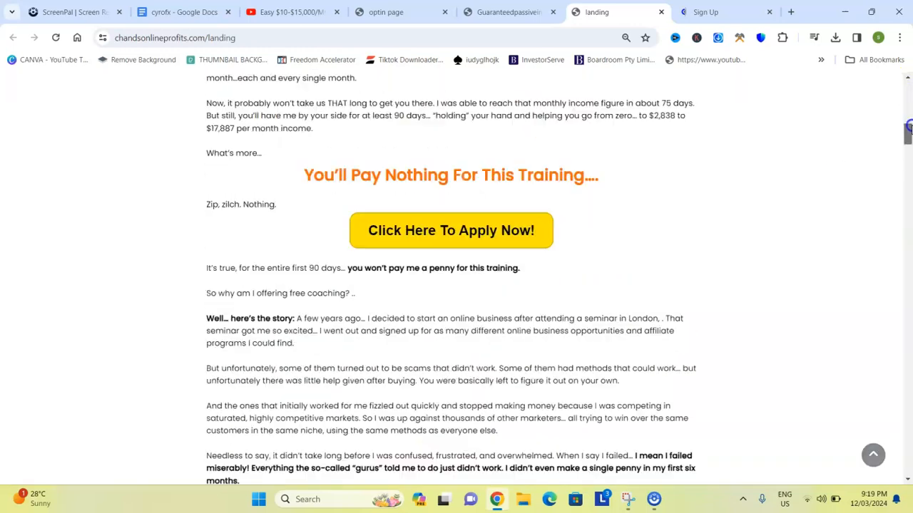
scroll(down, 3)
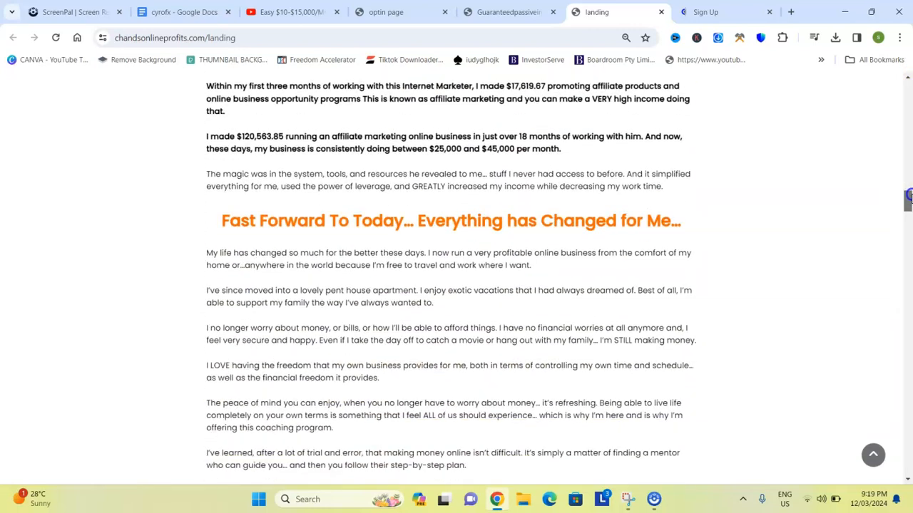
scroll(down, 3)
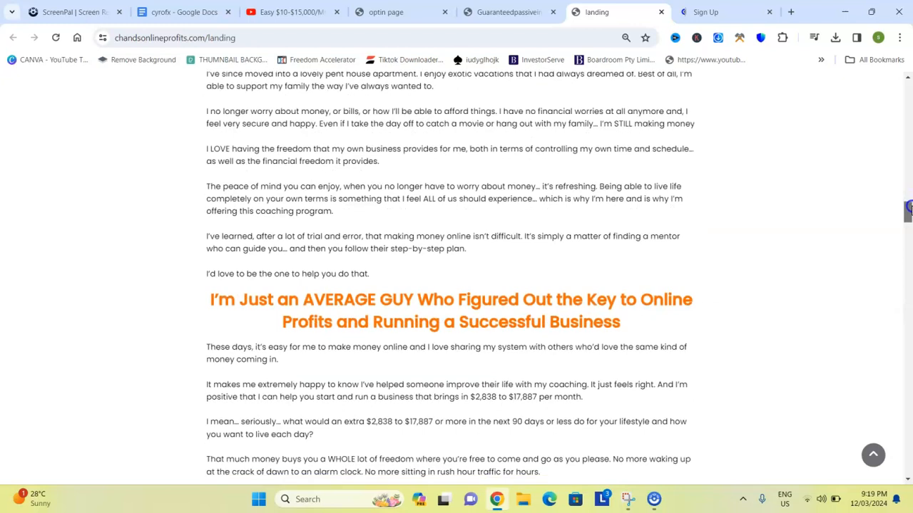
scroll(down, 3)
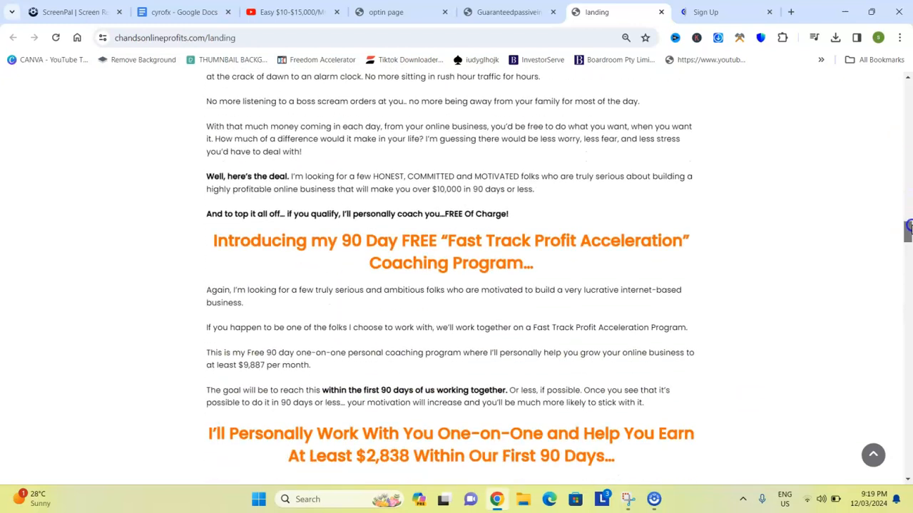
scroll(down, 3)
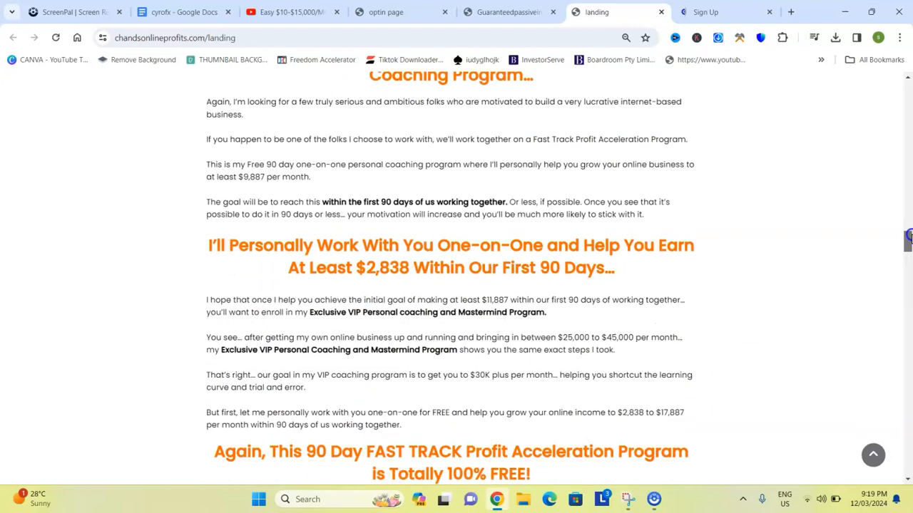
scroll(down, 3)
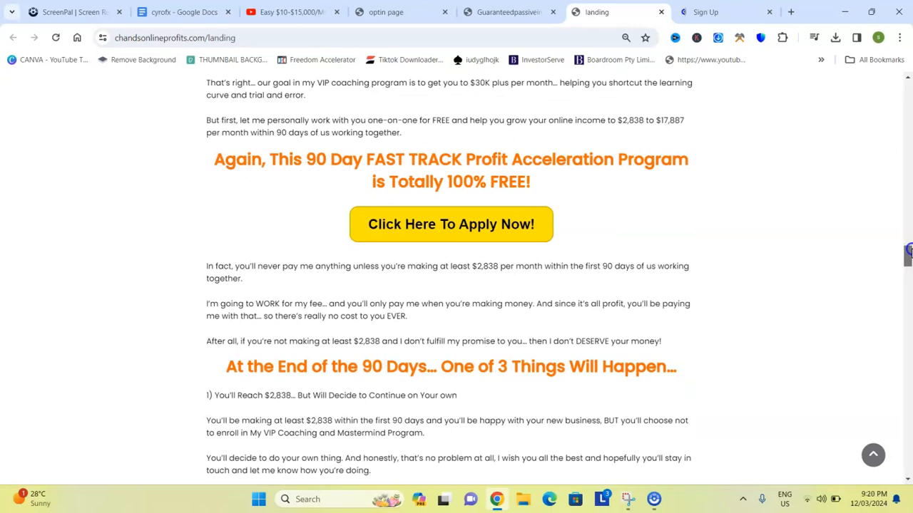
scroll(down, 3)
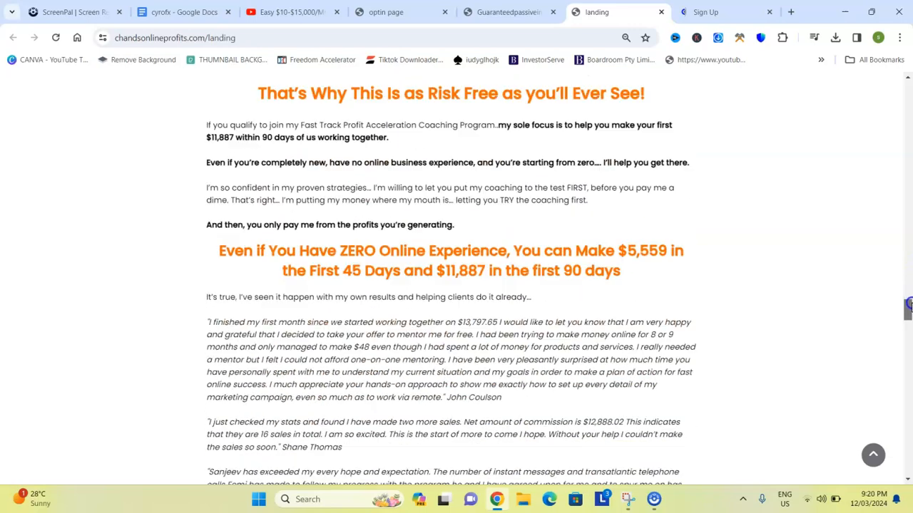
scroll(down, 3)
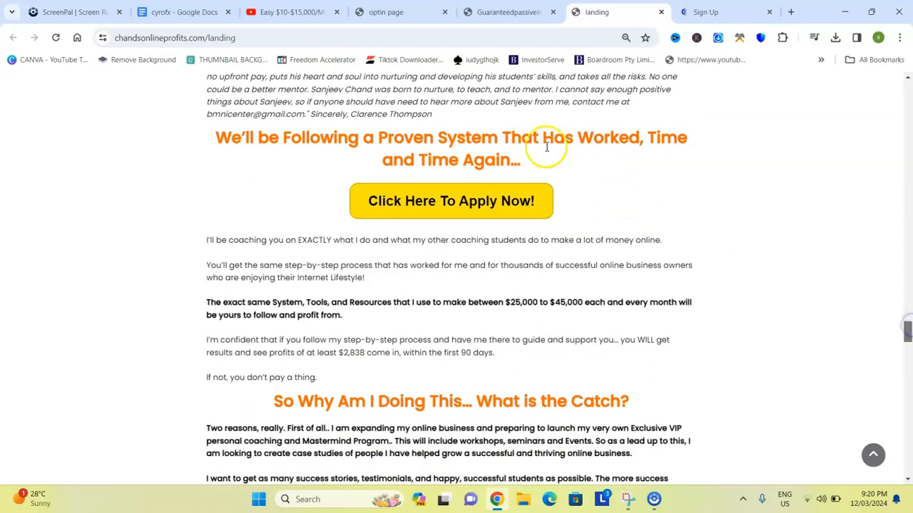
mouse_move(451, 200)
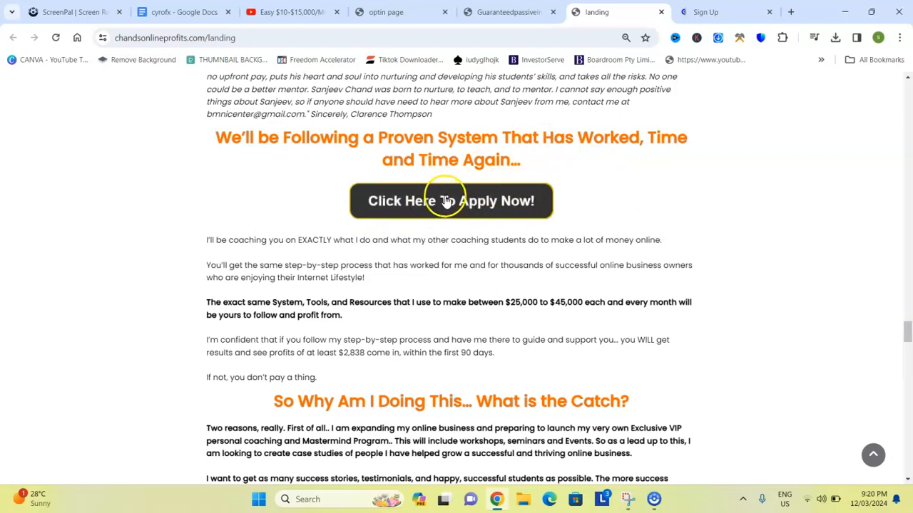
Step: Open the 'Apply Now' quiz, then the YouTube cyrofx.biz register link's Sign Up form
click(451, 201)
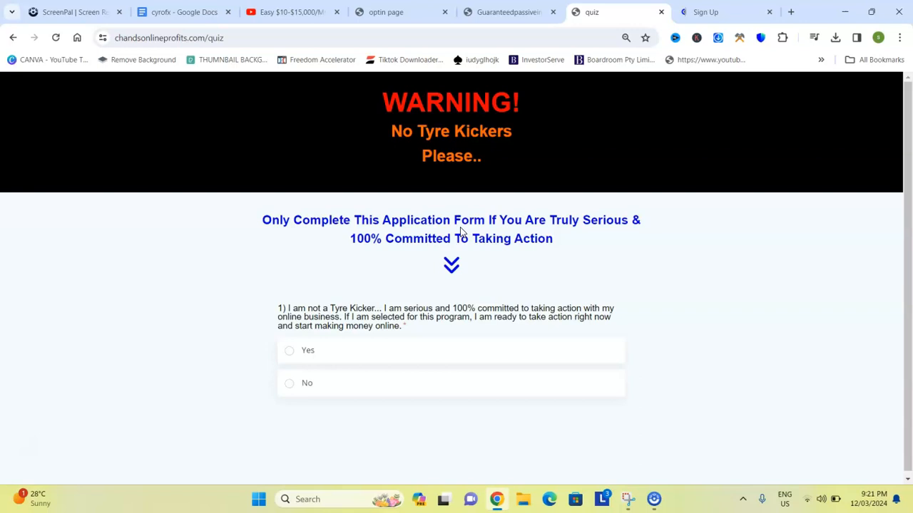
mouse_move(544, 216)
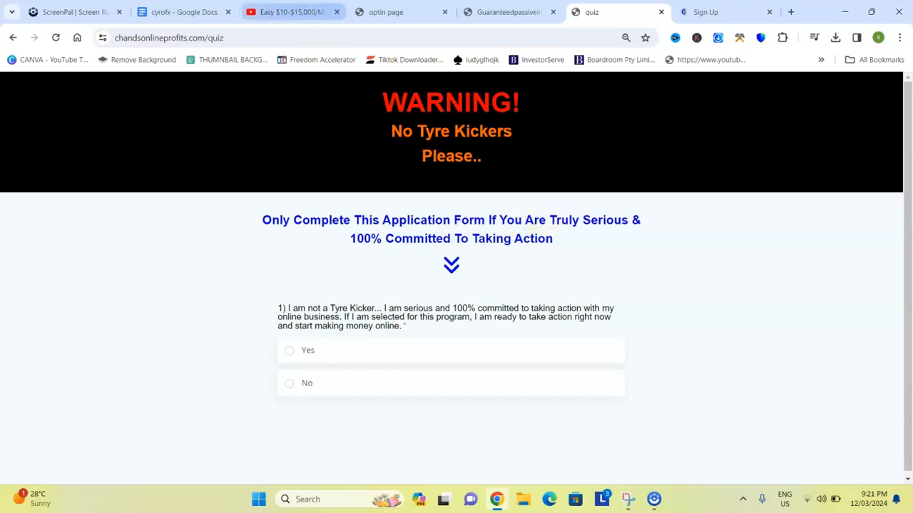
click(292, 12)
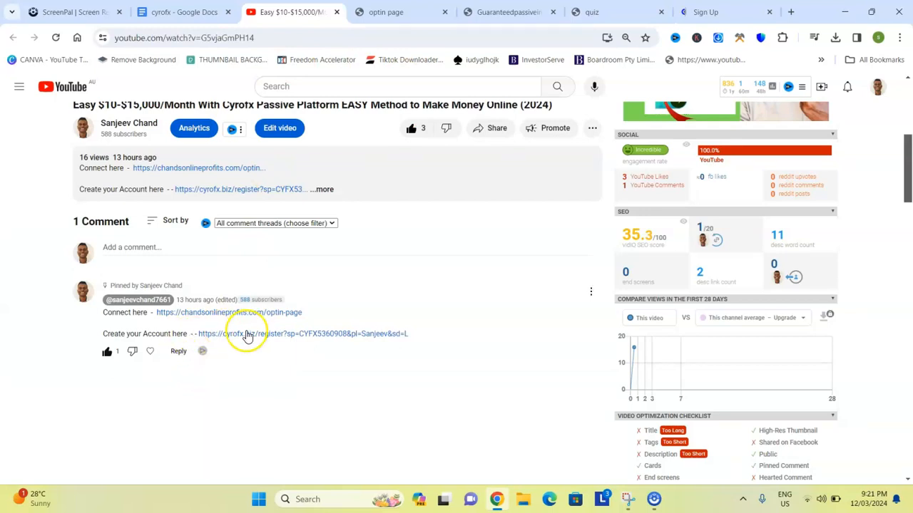
mouse_move(368, 333)
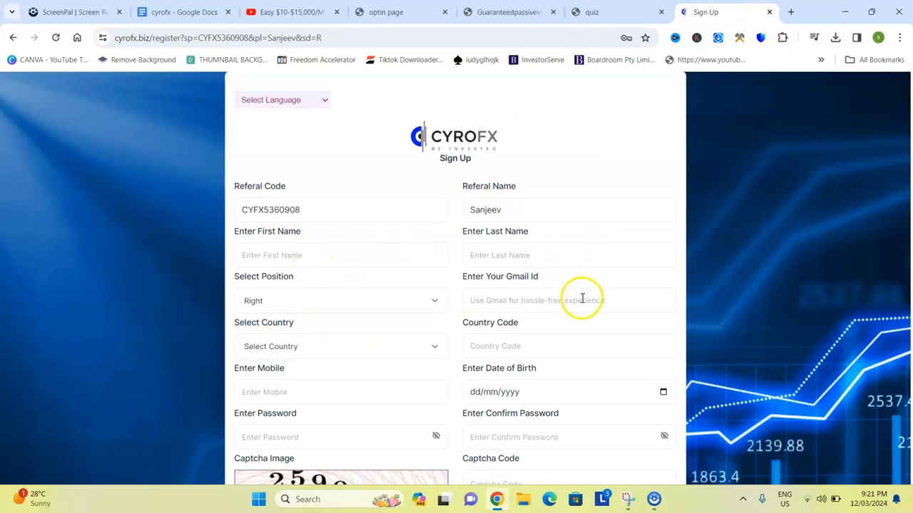
scroll(down, 3)
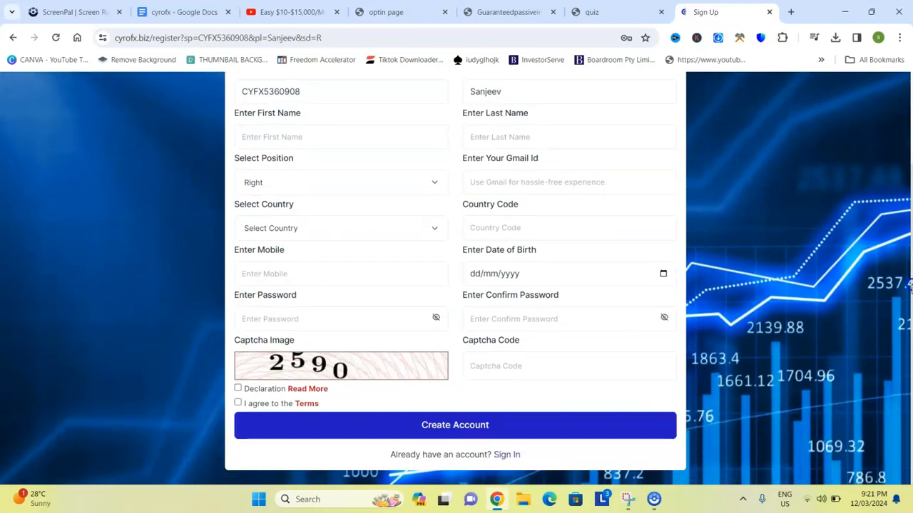
click(454, 424)
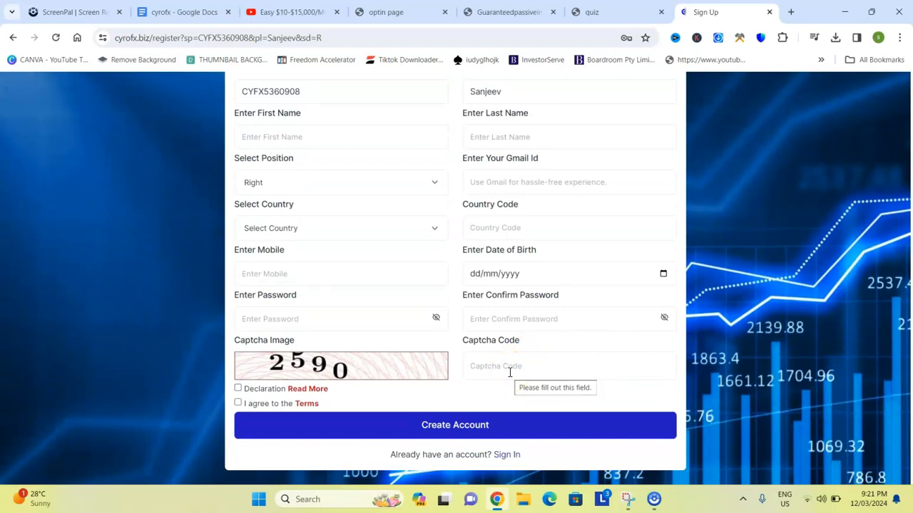